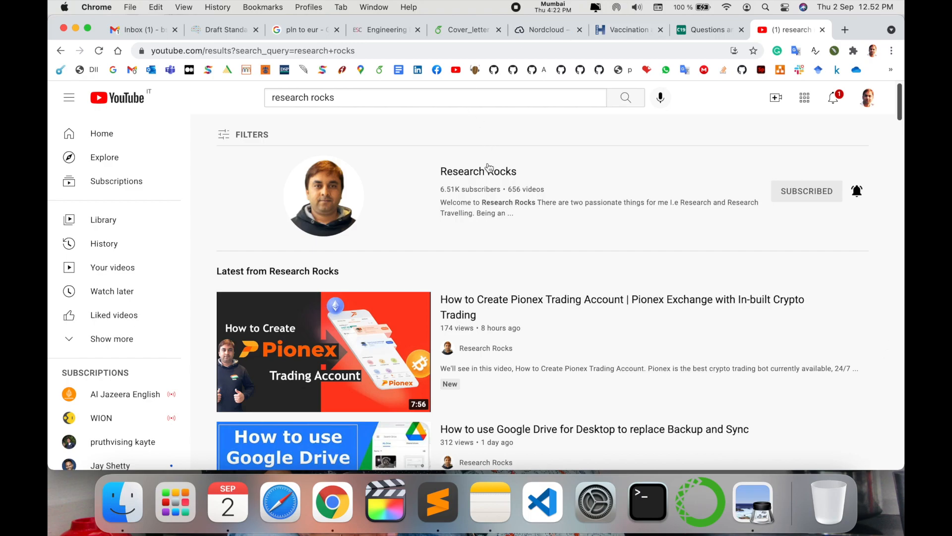
Step: Open the Research Rocks channel from the YouTube search results
left_click(478, 171)
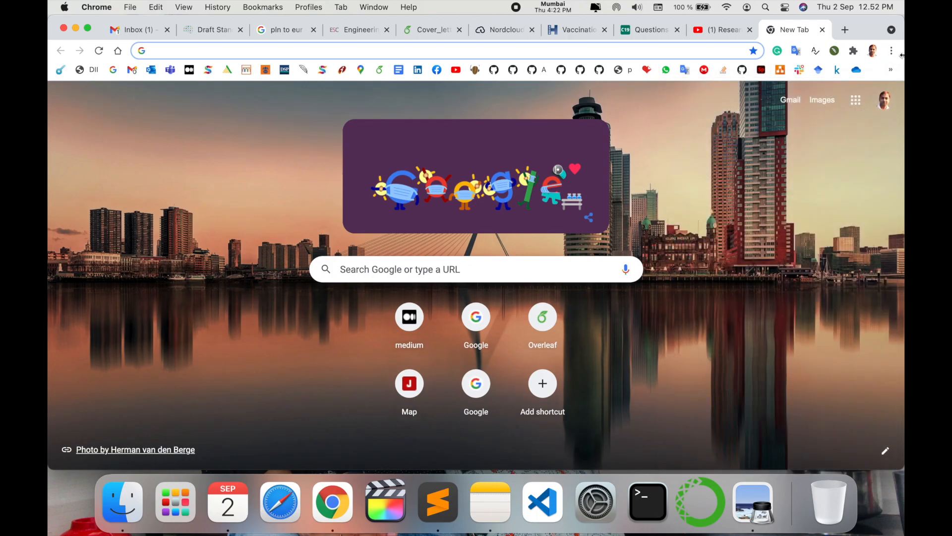
Step: Open Chrome's Extensions page and highlight the Adblocker for Youtube extension name
left_click(892, 51)
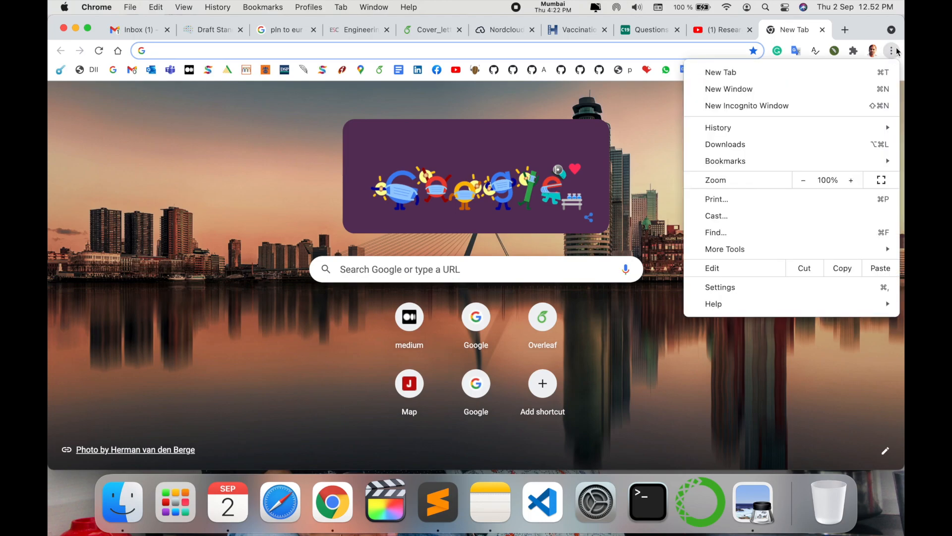
mouse_move(744, 287)
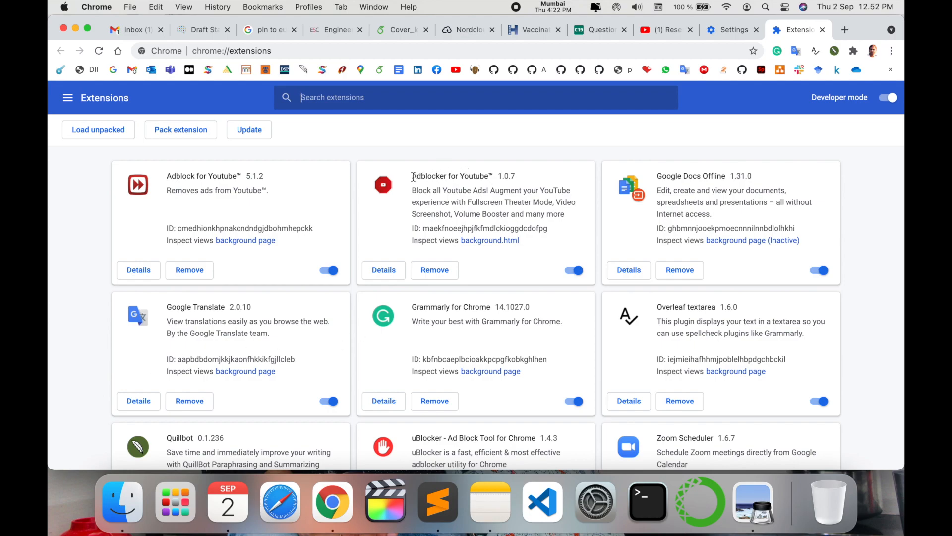
double_click(451, 176)
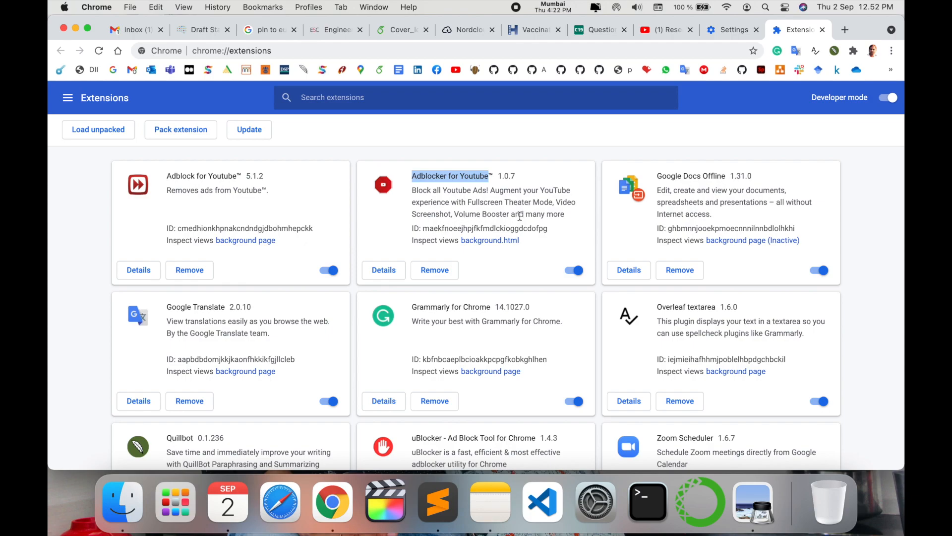
mouse_move(460, 210)
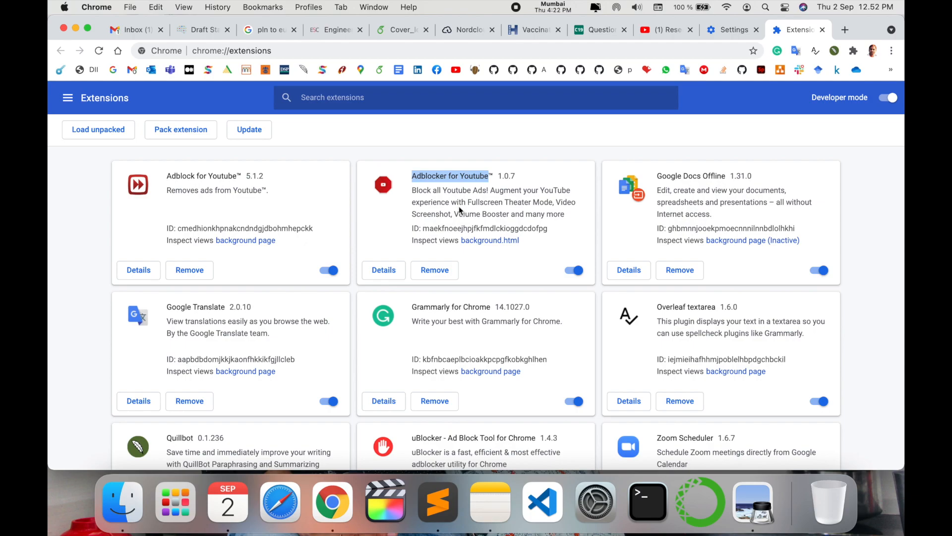
left_click_drag(412, 176, 565, 214)
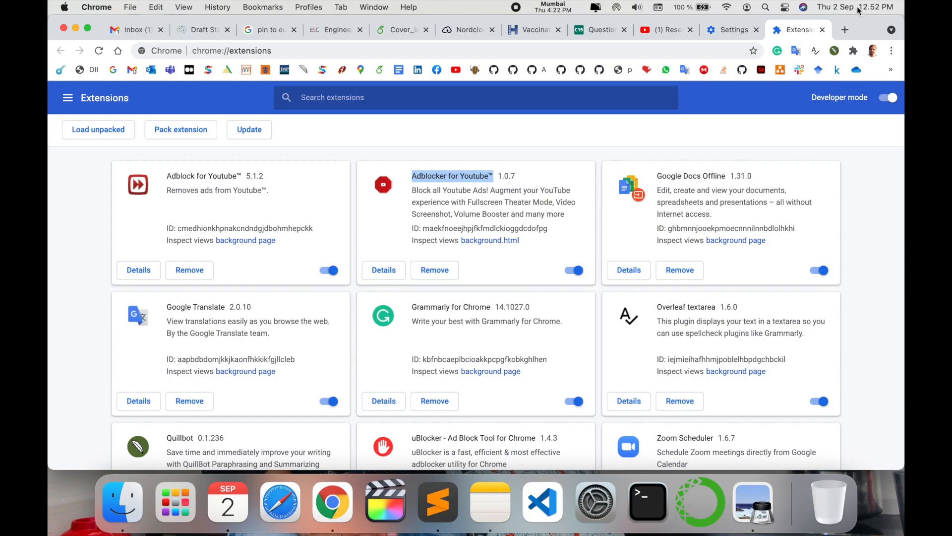
Step: Play the Research Rocks Pionex and Unocoin account videos, then close the YouTube tab
left_click(663, 29)
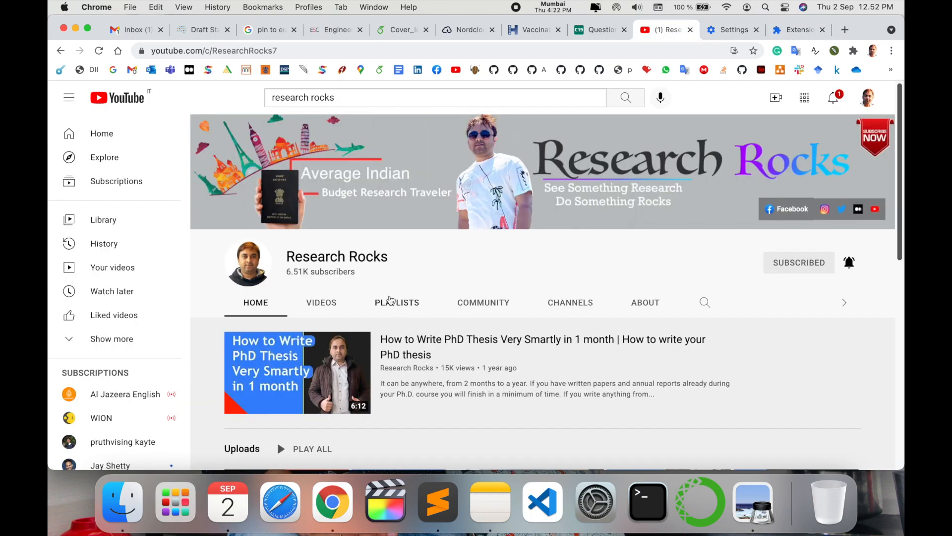
left_click(321, 302)
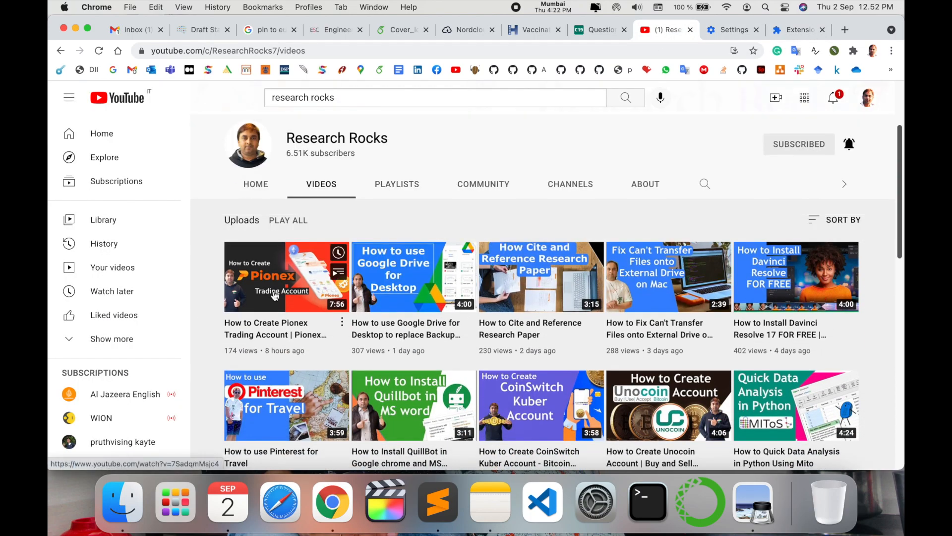
left_click(286, 276)
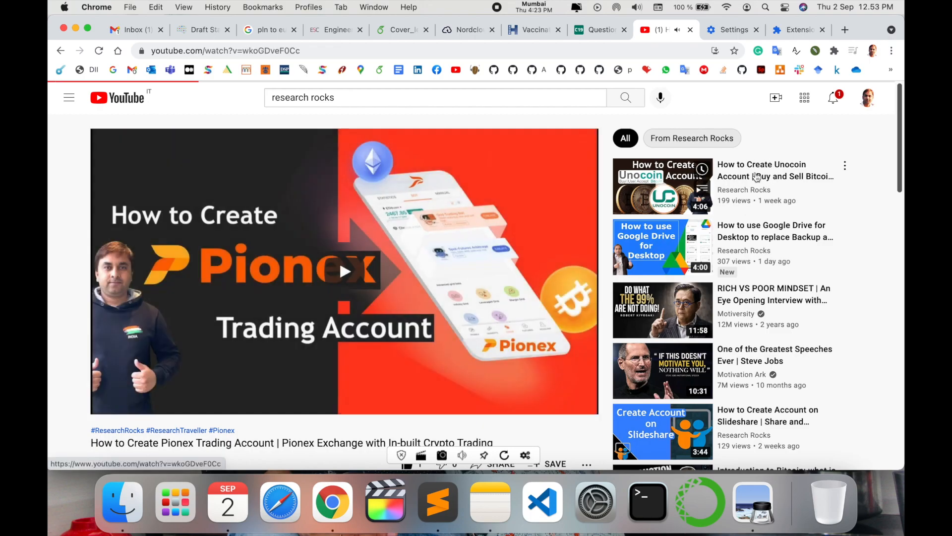
left_click(662, 186)
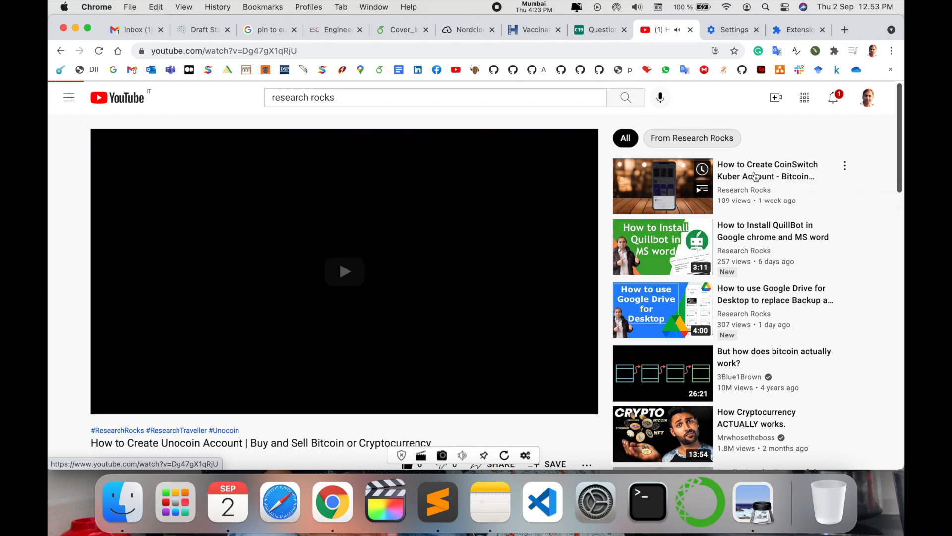
left_click(344, 271)
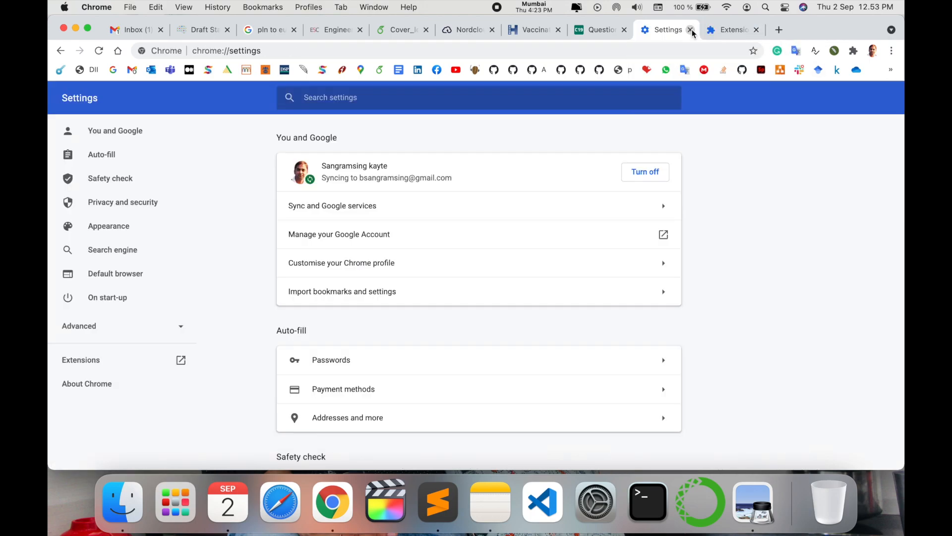
mouse_move(732, 30)
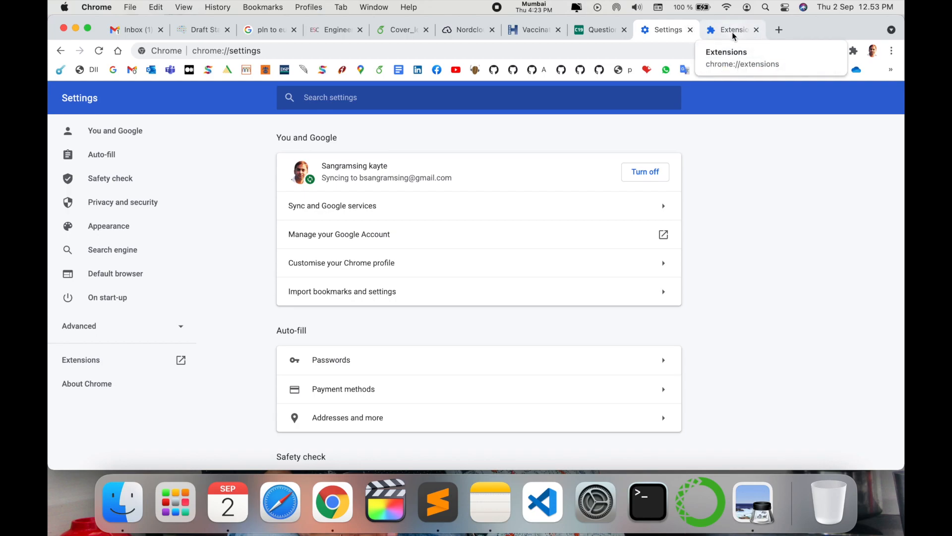
Step: Open the Chrome Web Store from the Extensions page's side navigation
left_click(893, 50)
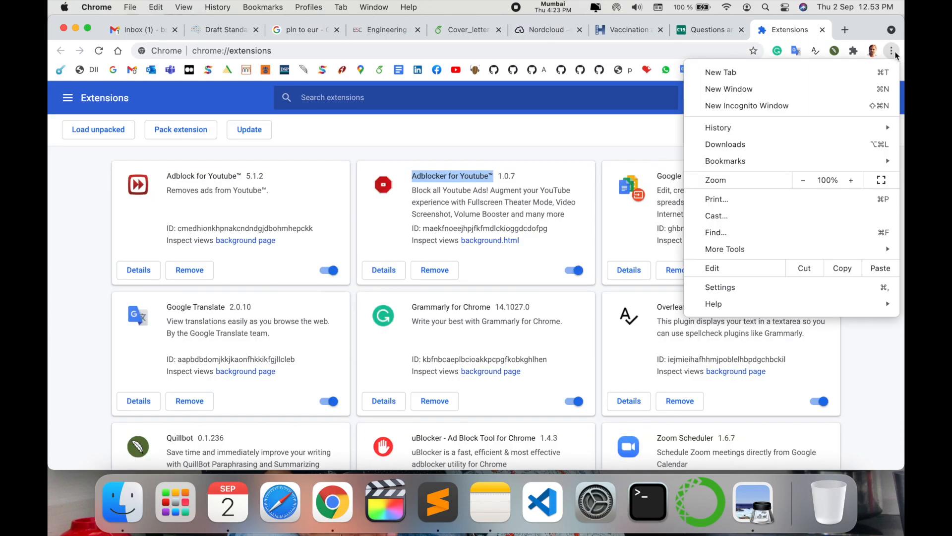
mouse_move(720, 287)
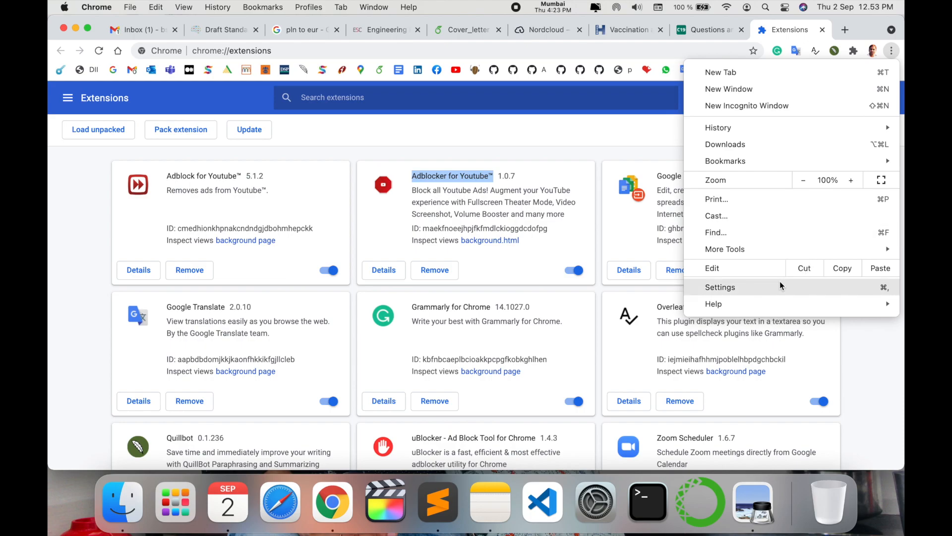
left_click(720, 286)
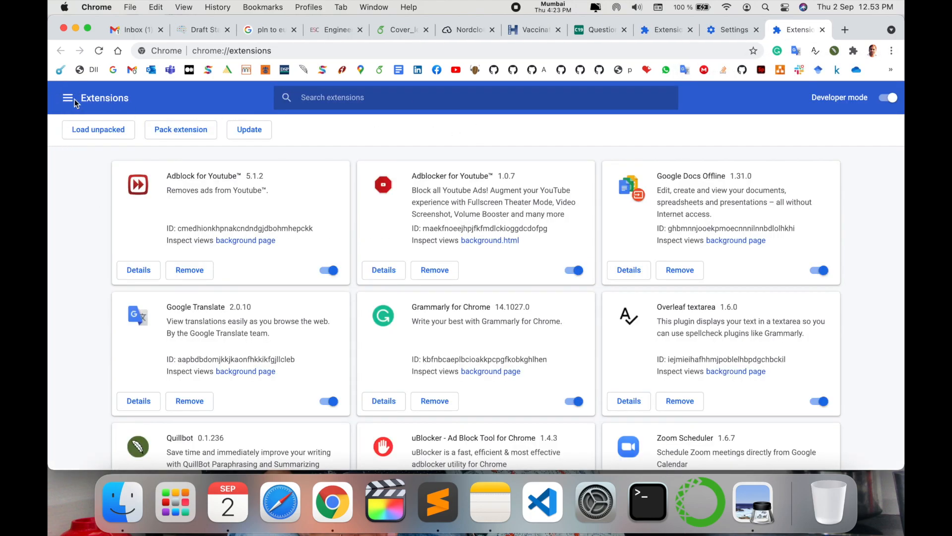
left_click(68, 98)
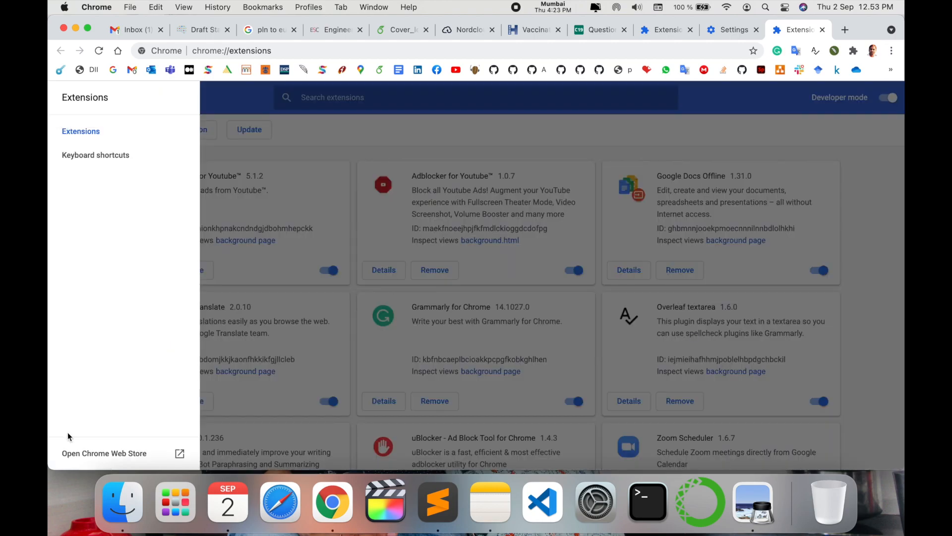
left_click(103, 453)
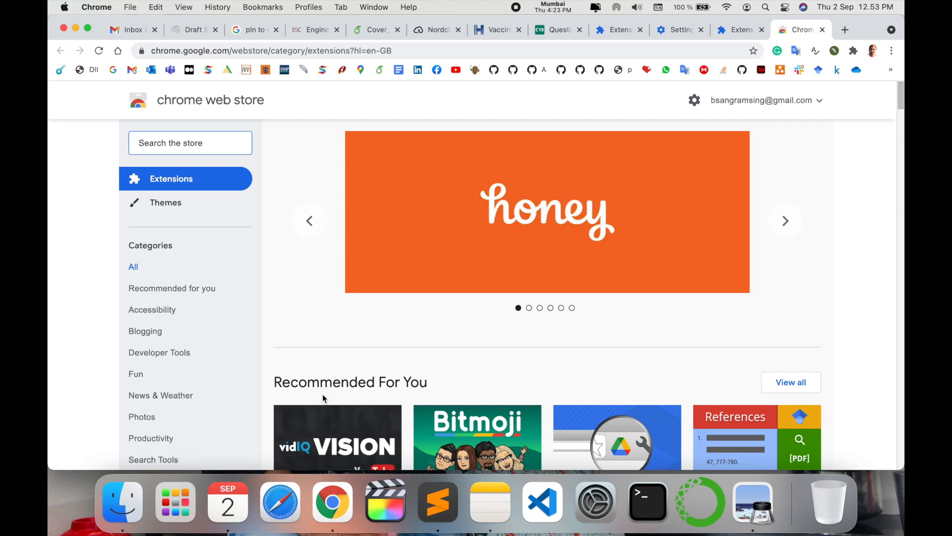
Step: Search the store for 'Adblocker for Youtube' and open its entry
type("Adblocker for Youtube")
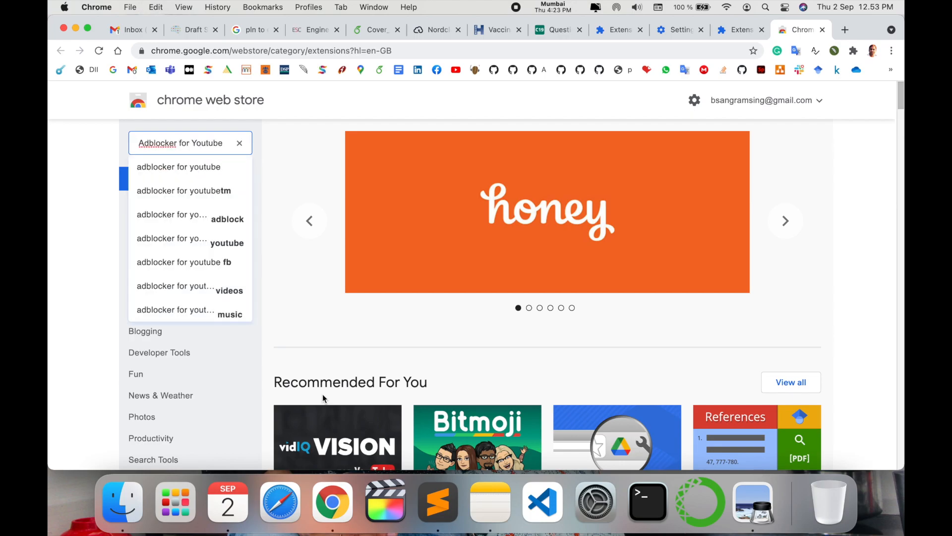
key("Enter")
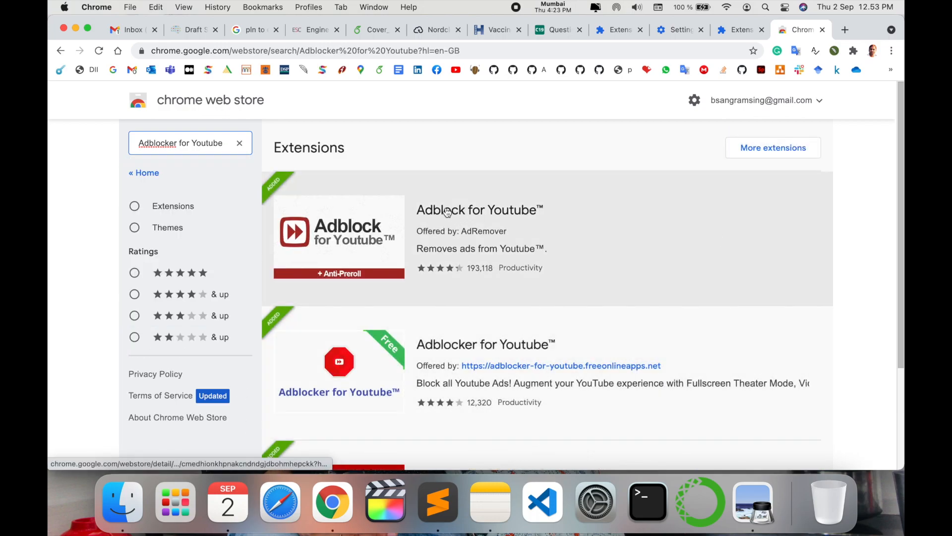
scroll("down", 3)
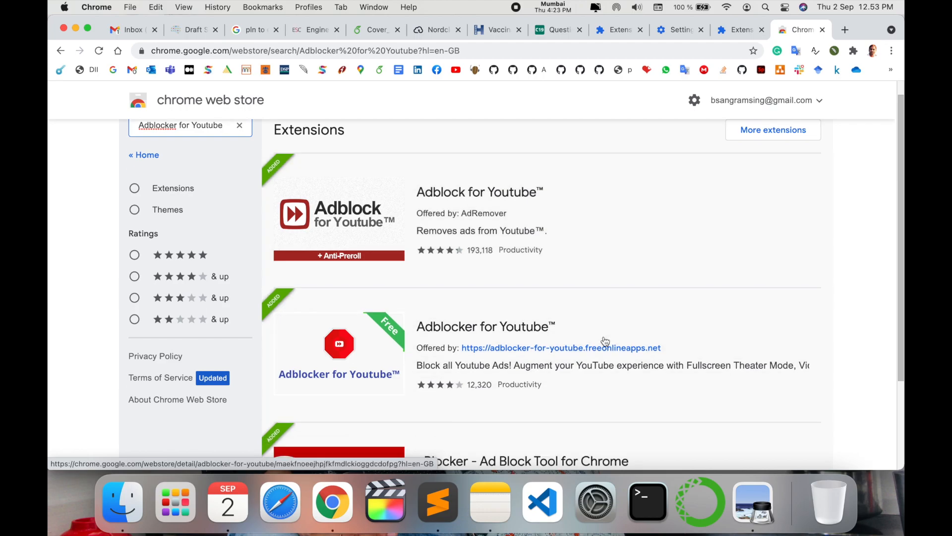
scroll("down", 3)
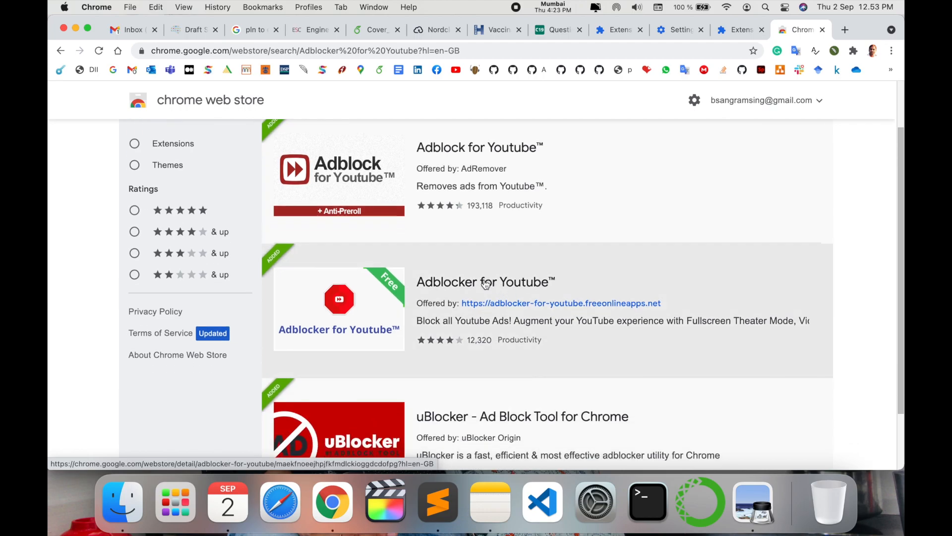
left_click(485, 281)
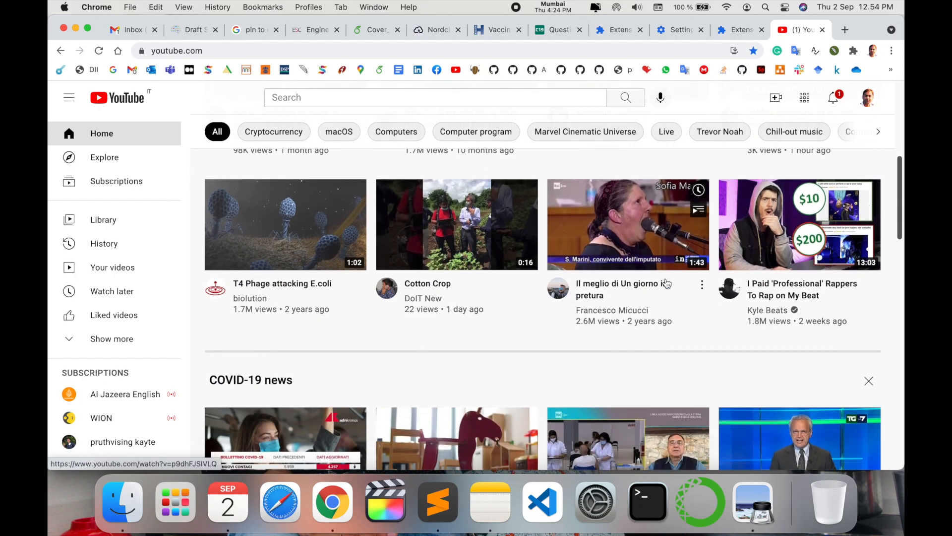
Step: Play a WION Gravitas video, then Research Traveller's Charles Bridge walking tour
left_click(628, 224)
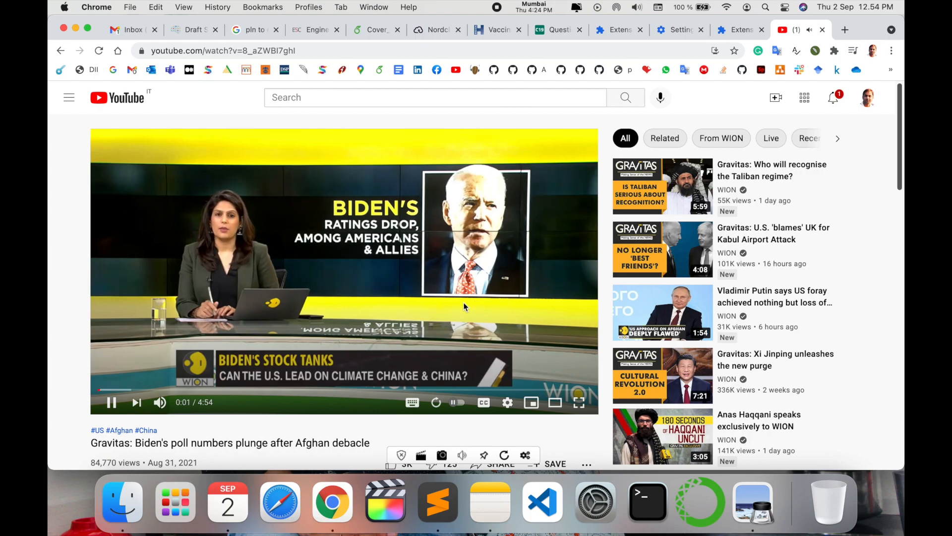
left_click(112, 402)
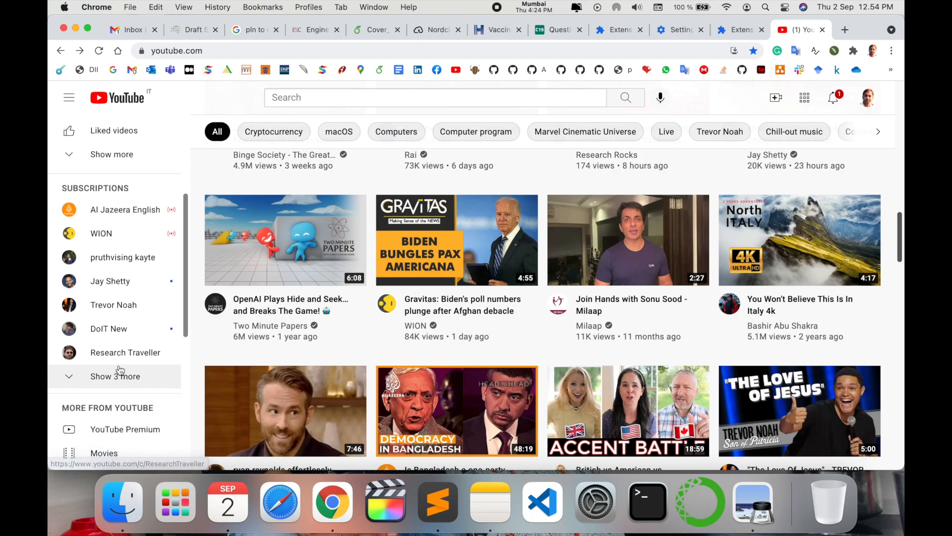
left_click(125, 352)
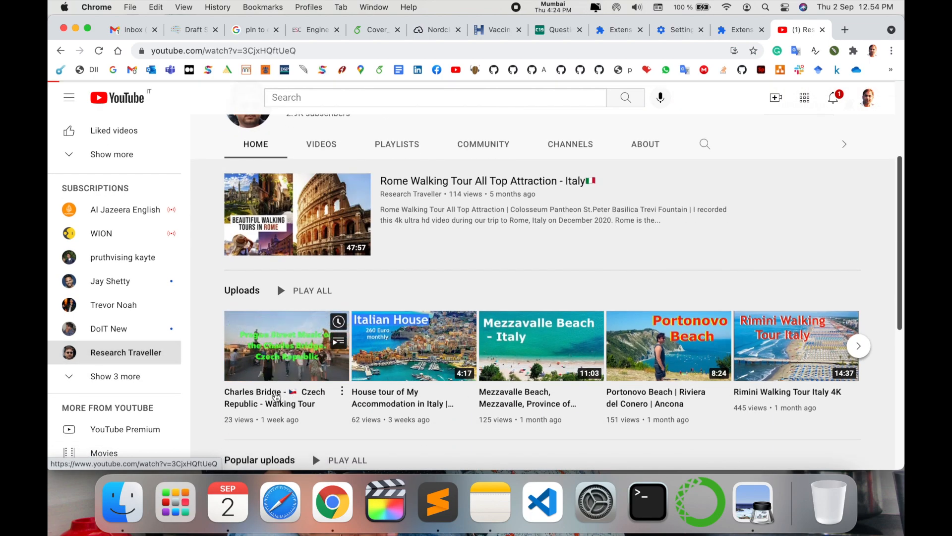
left_click(286, 345)
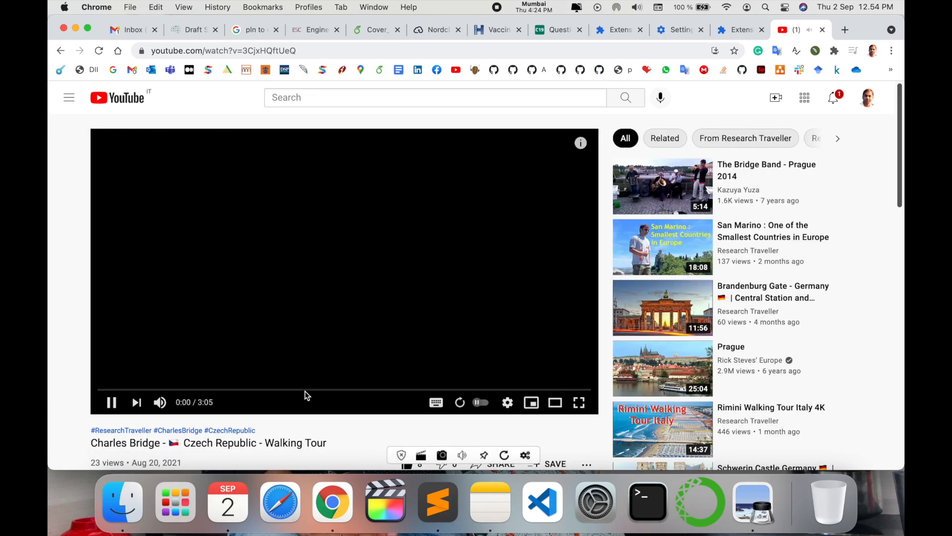